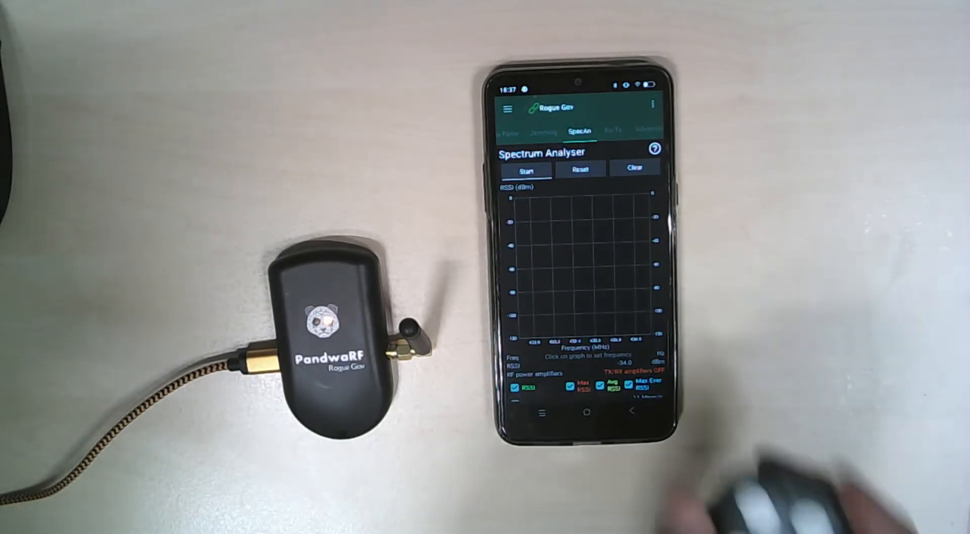
Run the spectrum sweep and set the frequency from the remote's peak to 433,924,704 Hz.
left_click(525, 169)
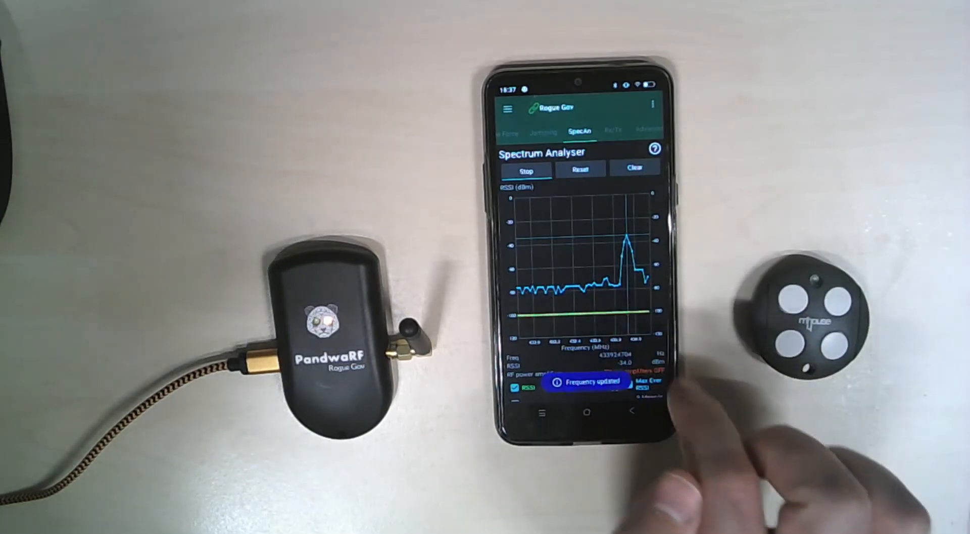
left_click(526, 168)
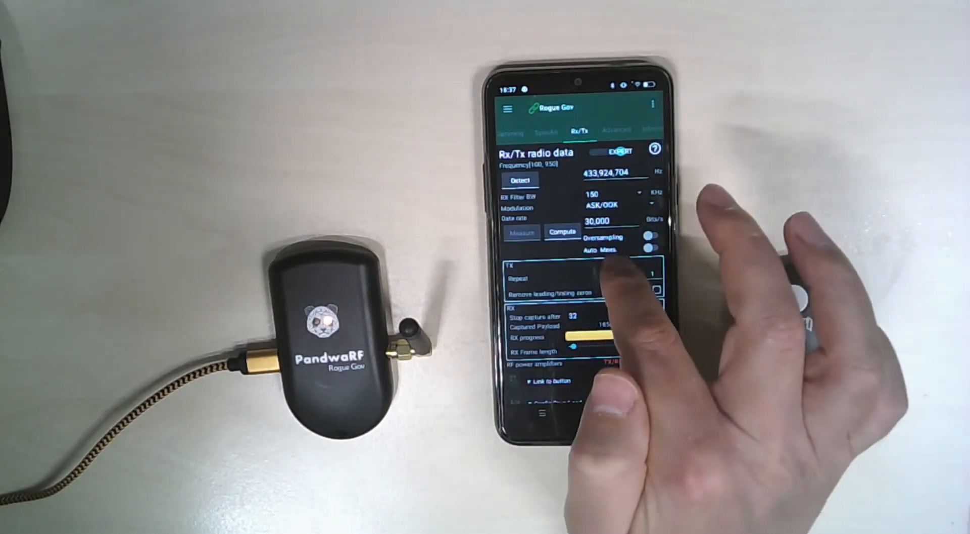
Measure the remote's data rate at 2,450 bits/s and stop capture after 1024 bytes.
scroll("down", 3)
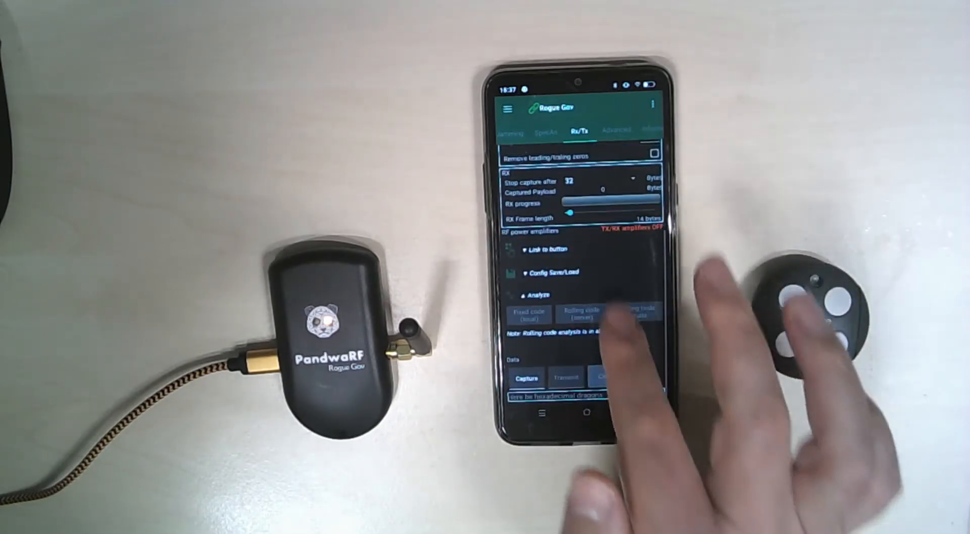
scroll("down", 3)
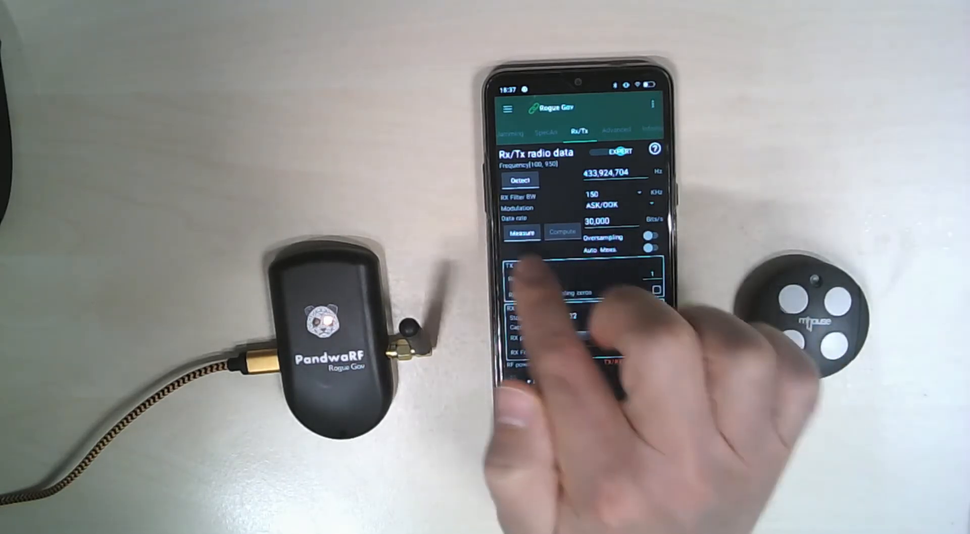
left_click(521, 234)
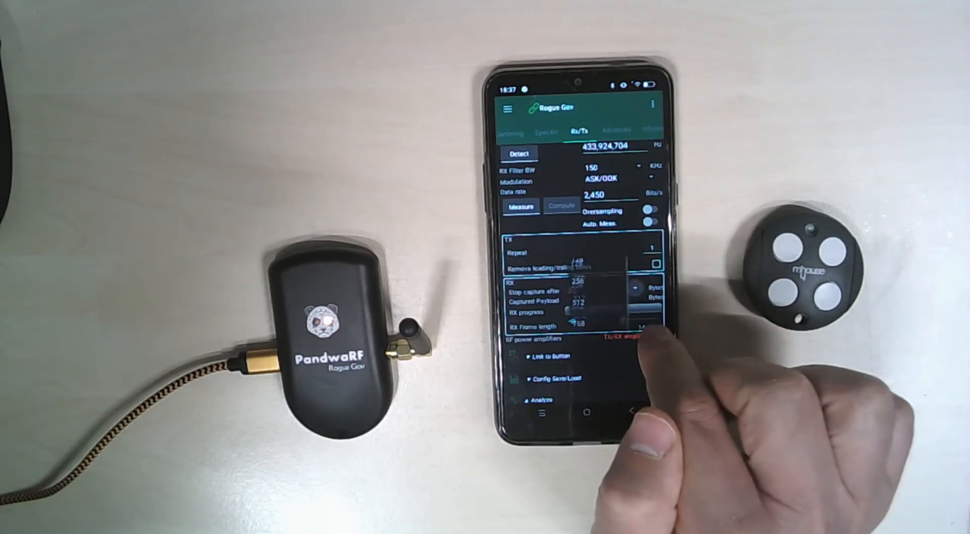
left_click(606, 290)
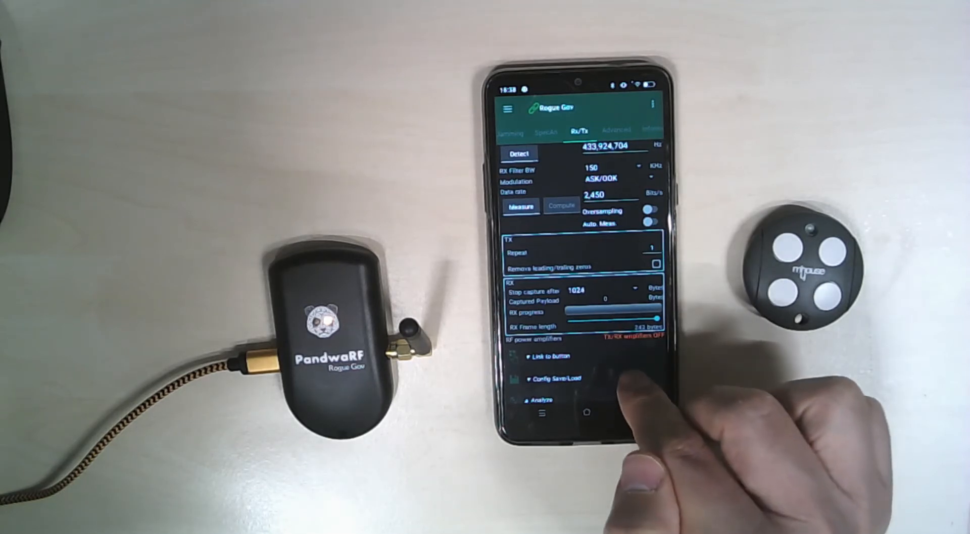
scroll("down", 3)
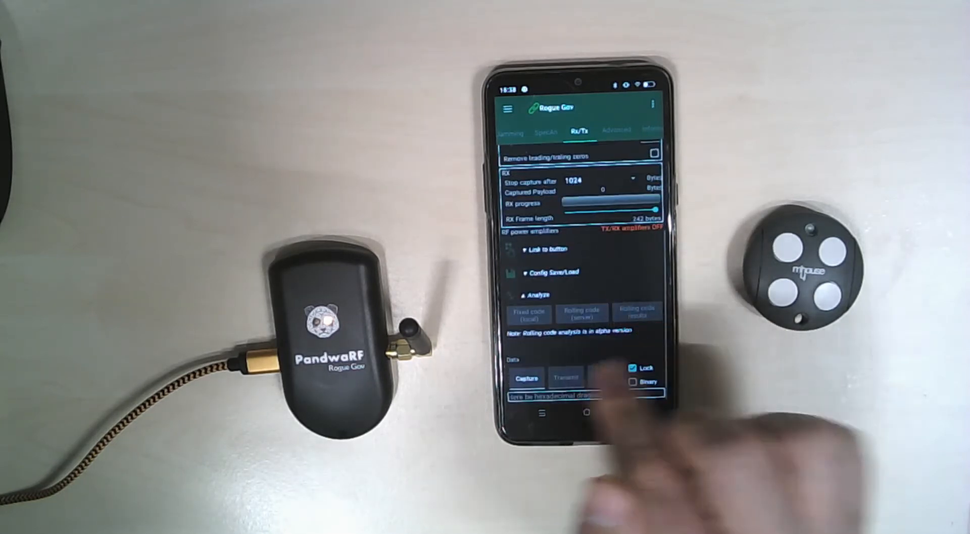
Capture the remote's signal and send it for Kaiju rolling code analysis.
left_click(526, 377)
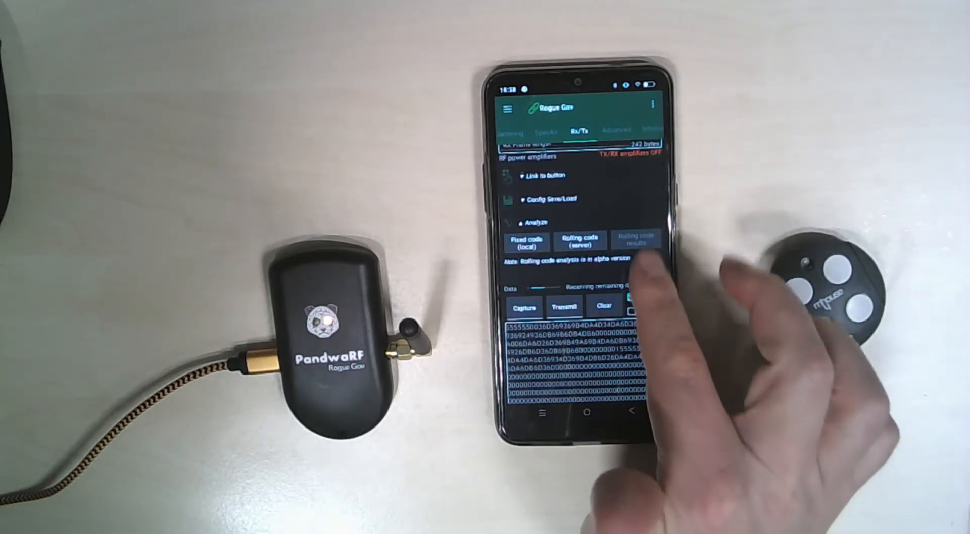
scroll("down", 3)
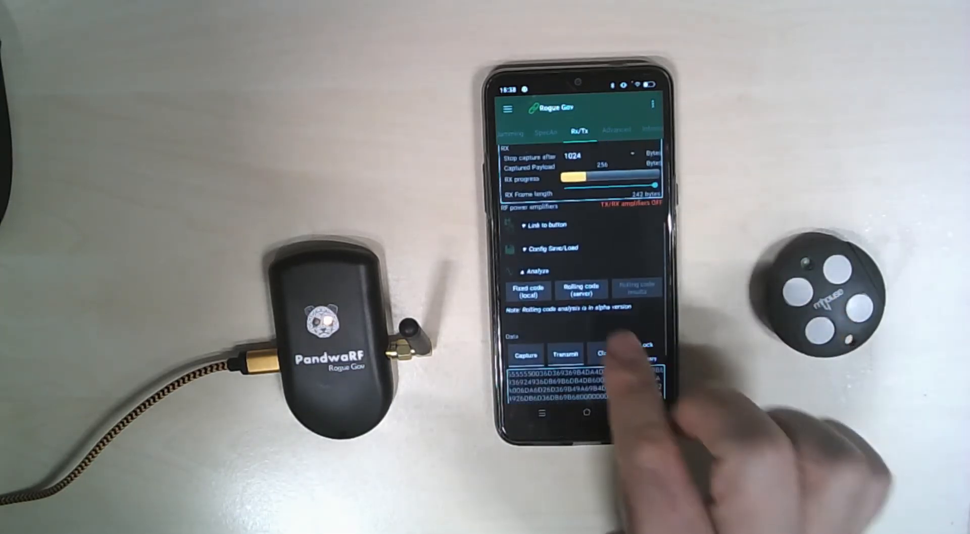
left_click(633, 345)
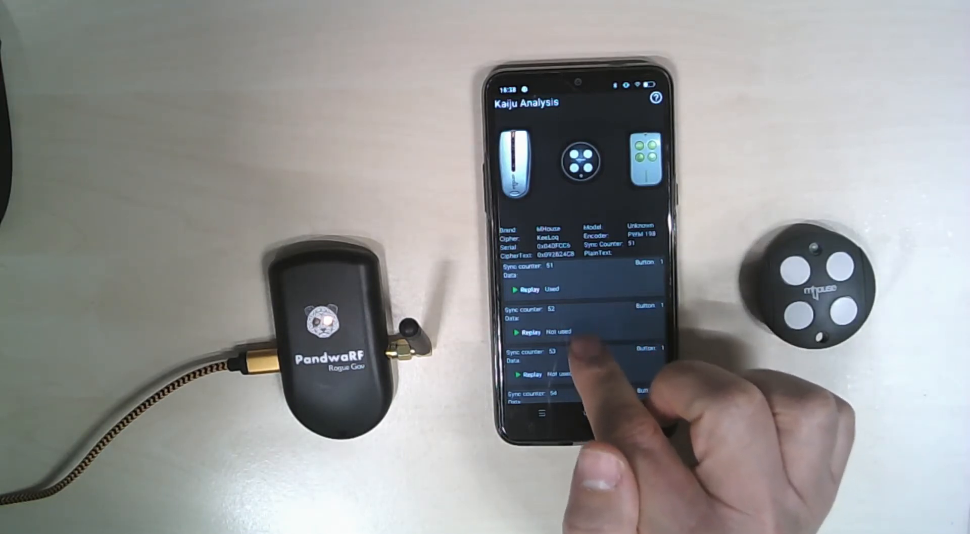
Replay the rolling codes for sync counters 52, 53 and a later list entry.
scroll("down", 3)
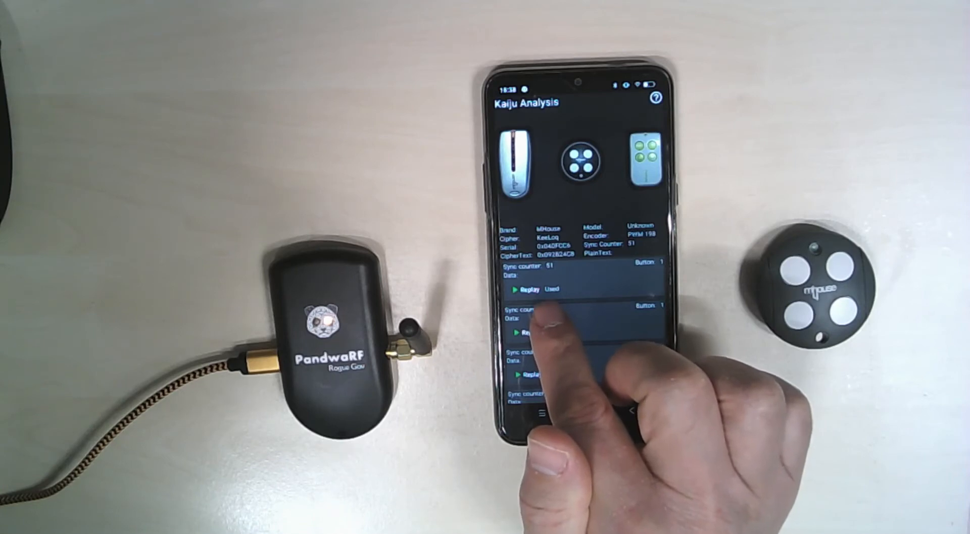
left_click(529, 333)
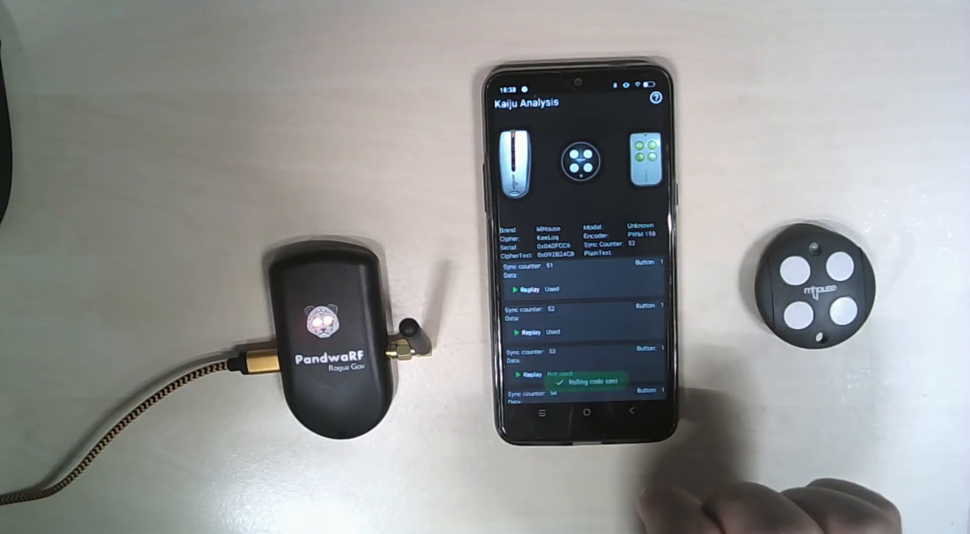
left_click(527, 372)
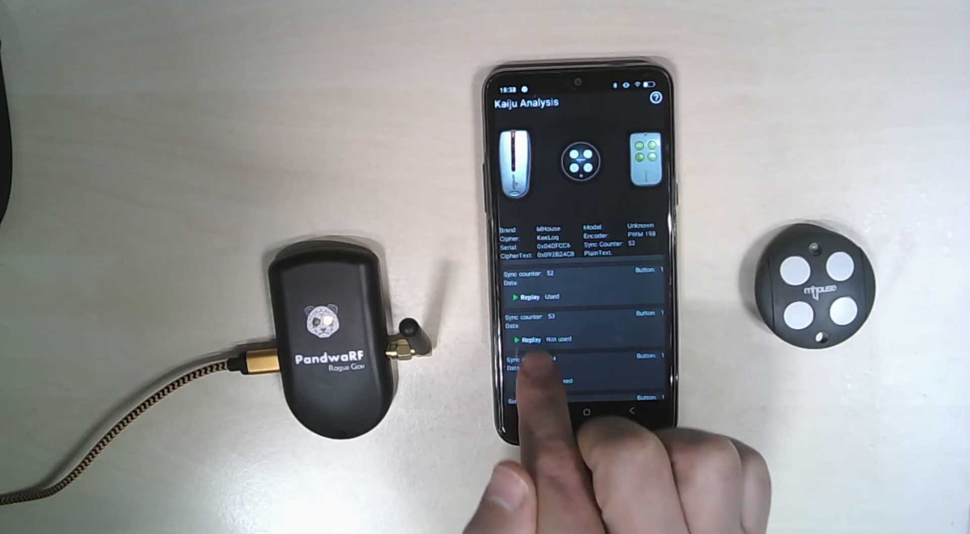
left_click(528, 339)
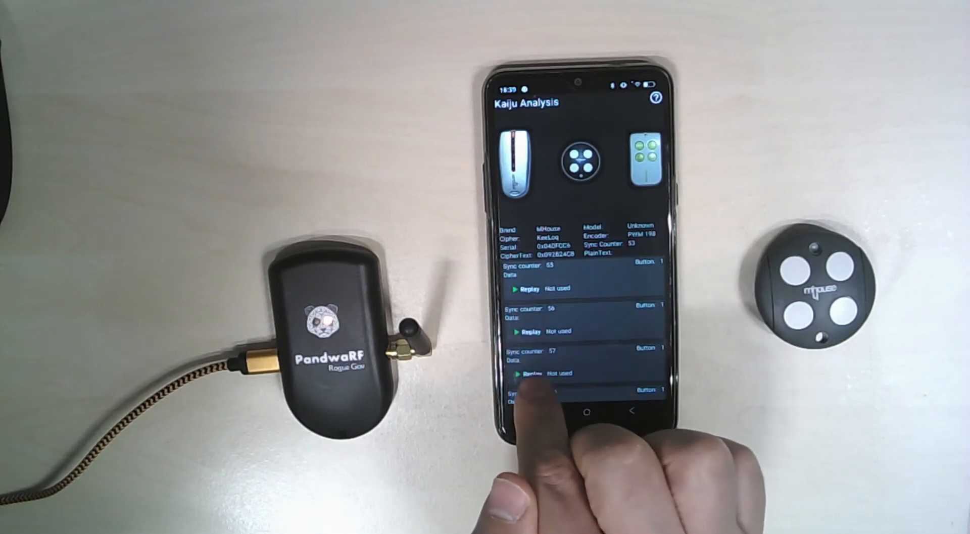
left_click(529, 374)
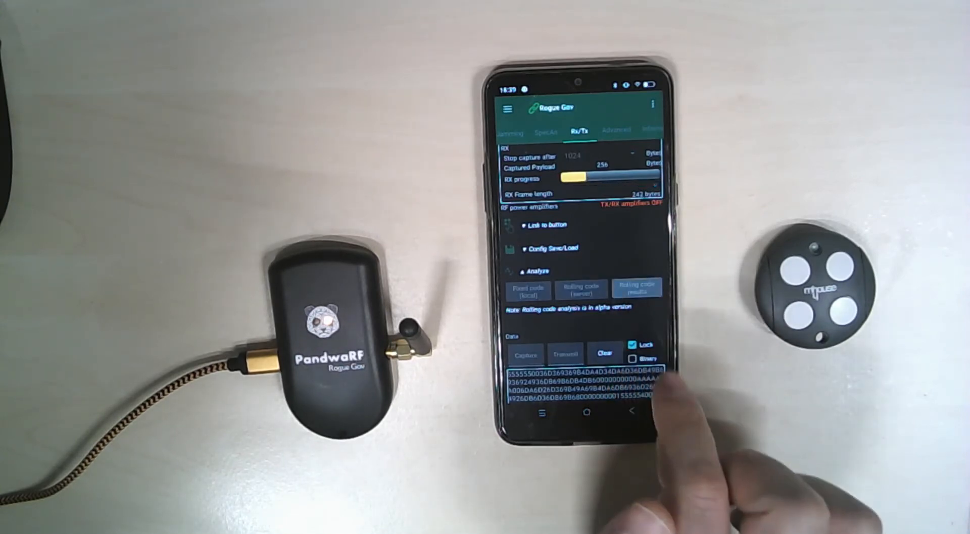
Browse the rolling code results through sync counter 57, then go back to radio data.
left_click(637, 287)
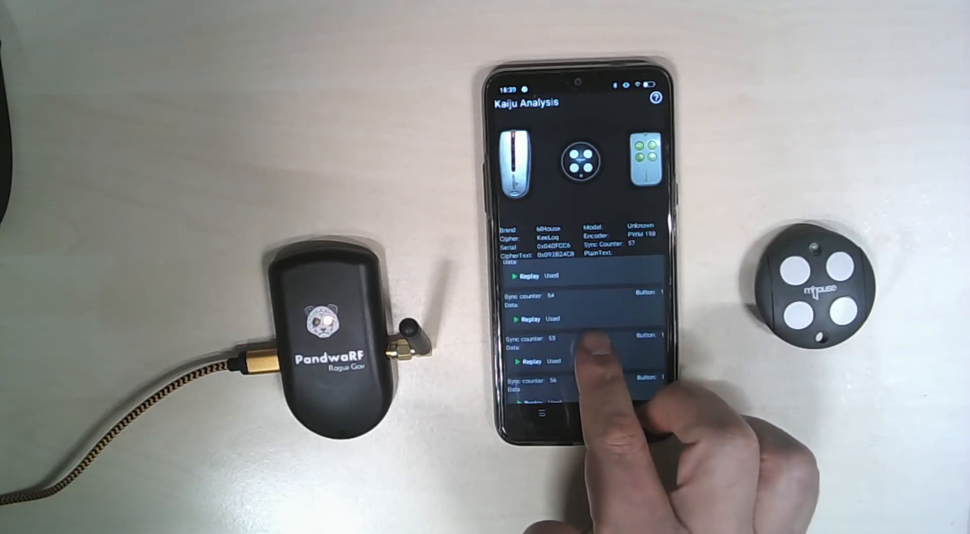
scroll("down", 3)
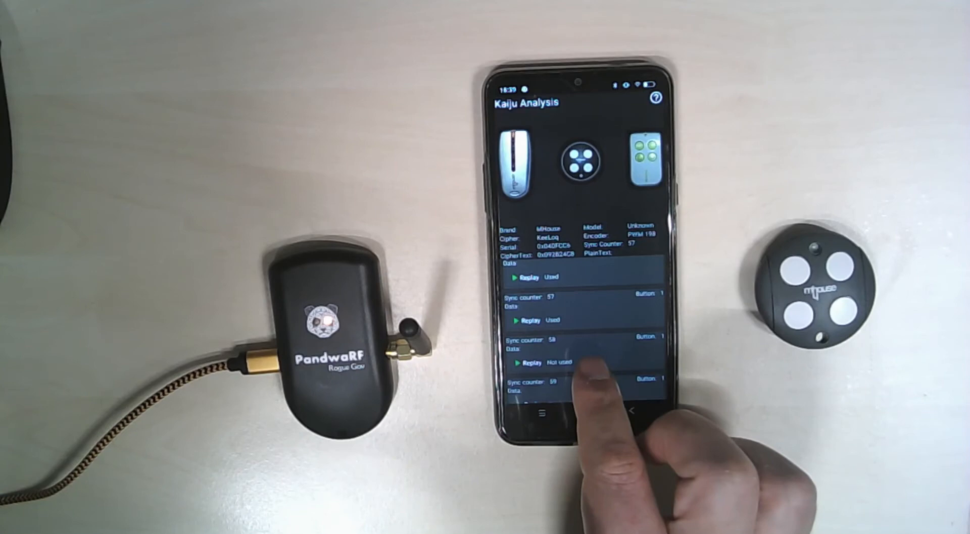
scroll("down", 3)
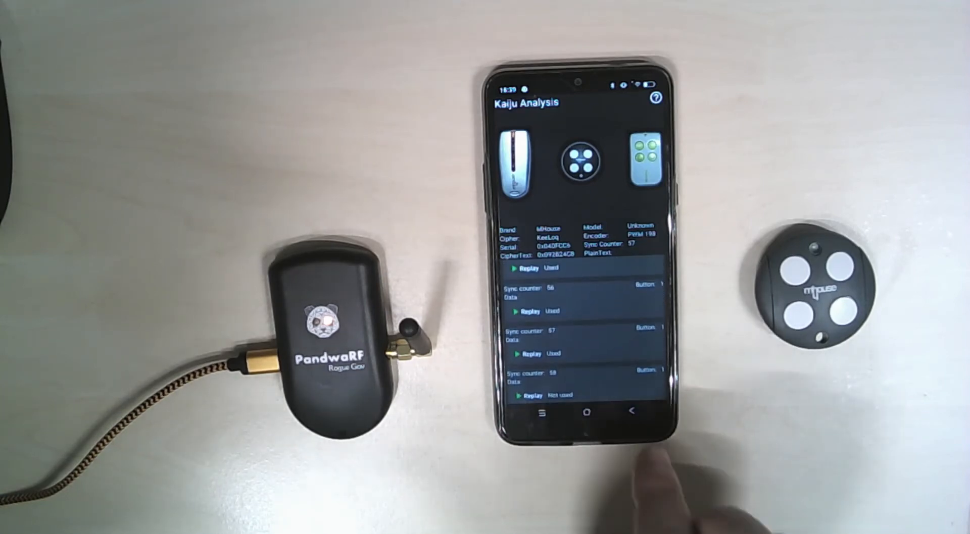
left_click(632, 411)
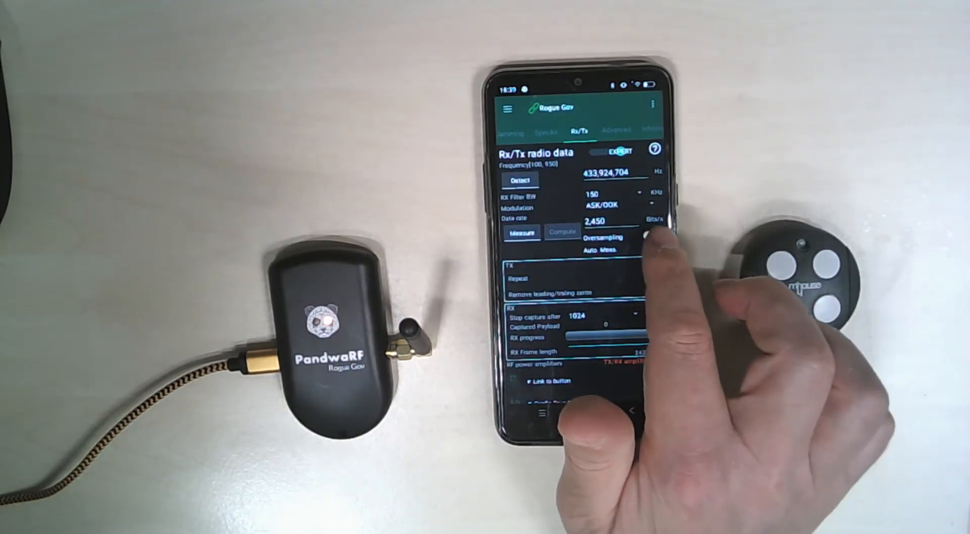
Turn oversampling on, clear the old captured data, and start a new capture.
left_click(648, 236)
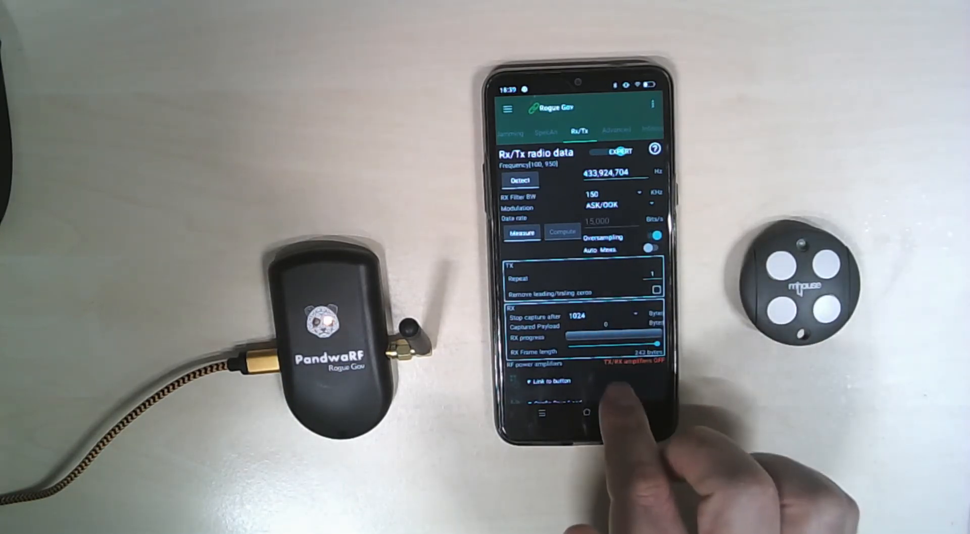
scroll("down", 3)
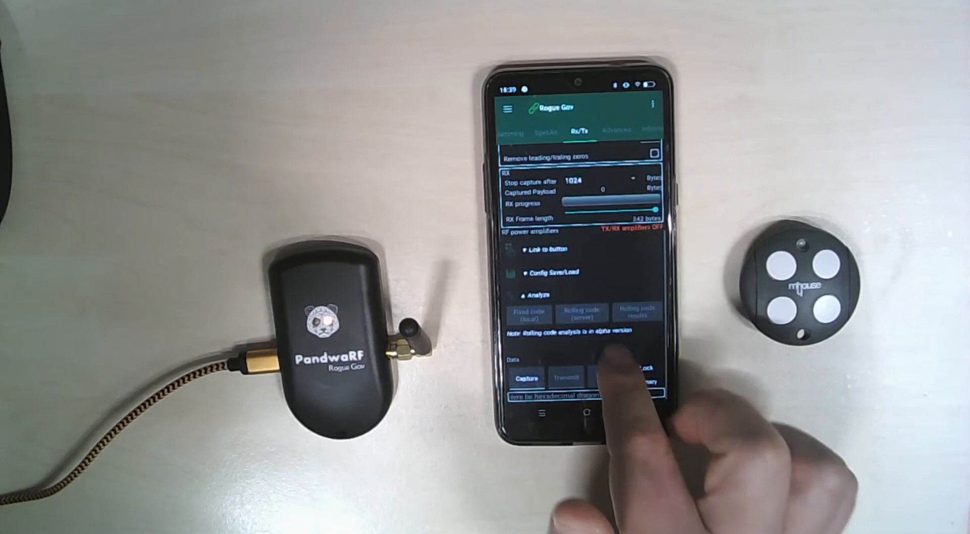
left_click(526, 378)
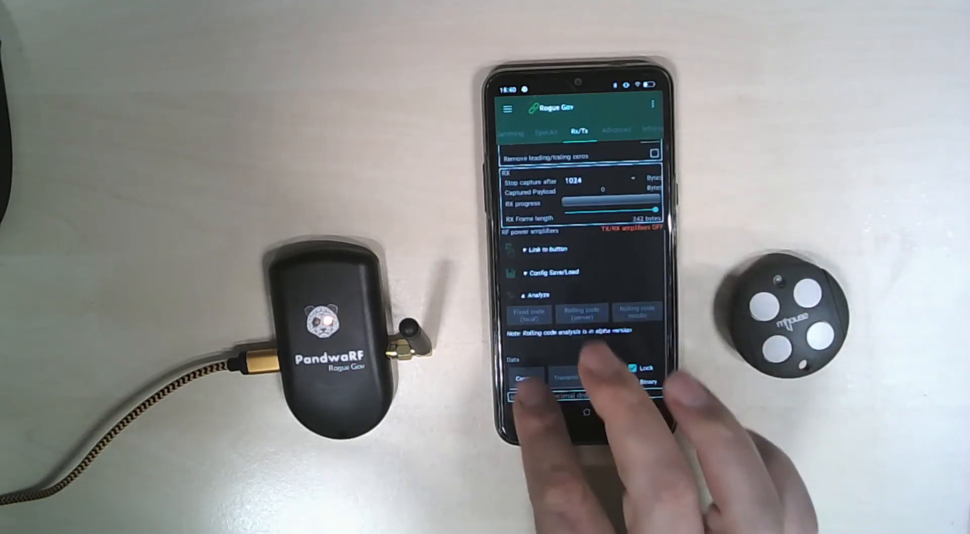
left_click(525, 378)
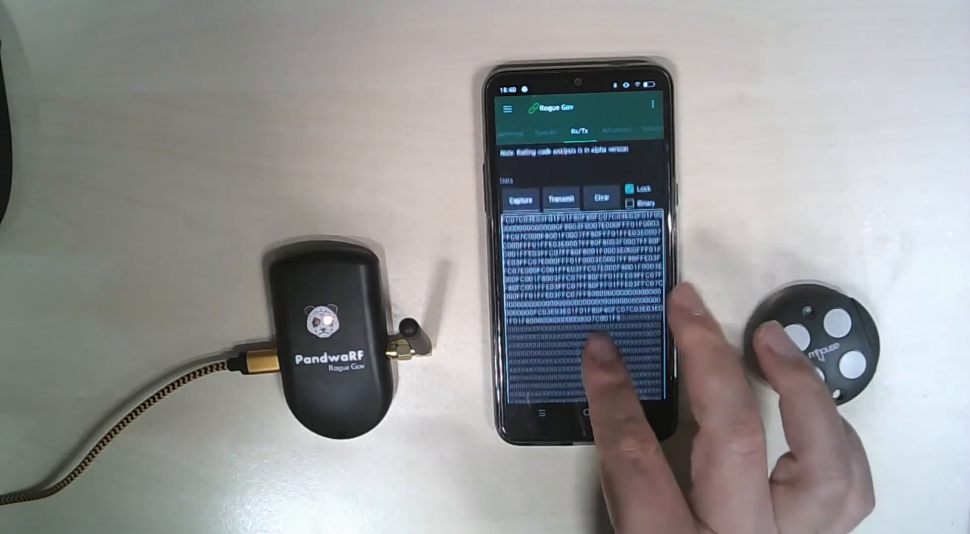
Send the 1452-byte capture to Kaiju, identifying MHouse KeeLoq at sync counter 53.
scroll("down", 3)
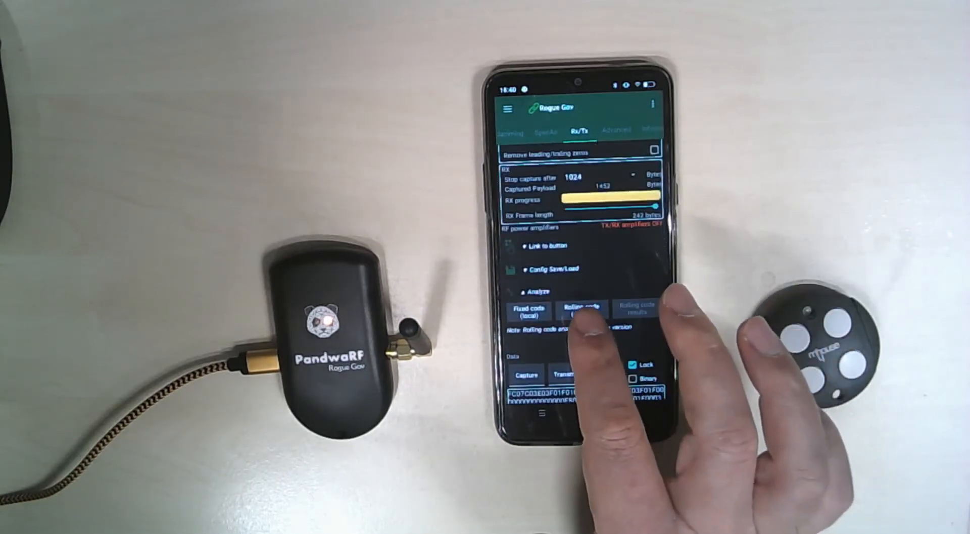
left_click(579, 311)
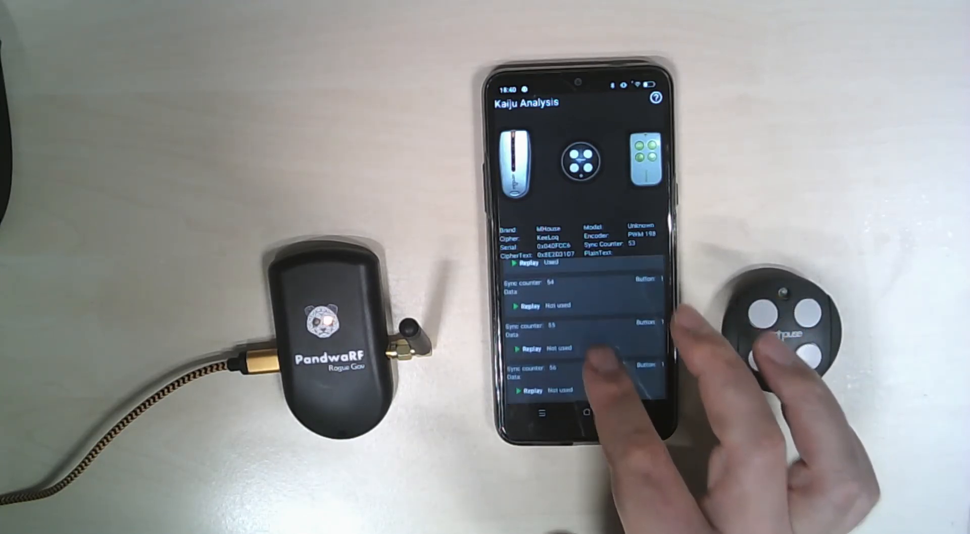
Replay the next unused code to advance the counter to 54, then return to capture page.
scroll("down", 3)
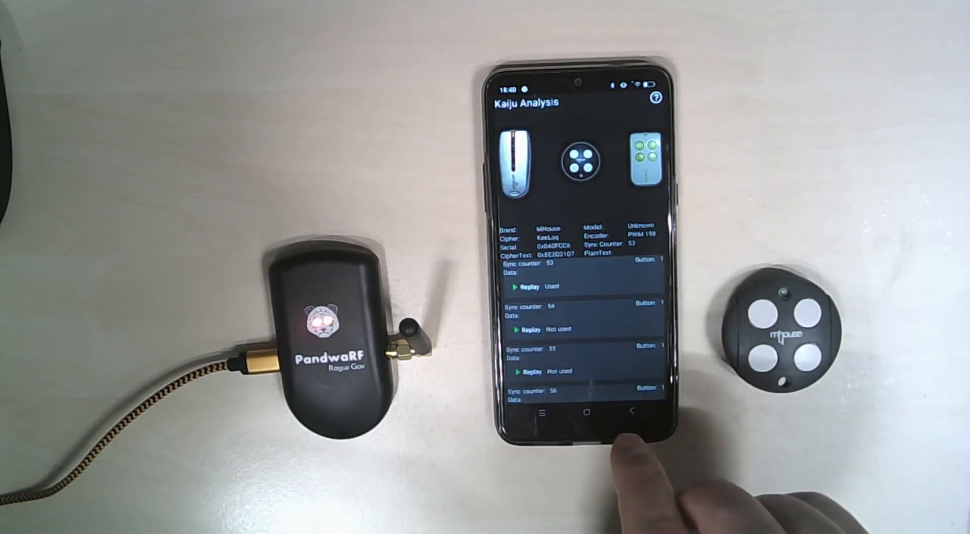
left_click(531, 330)
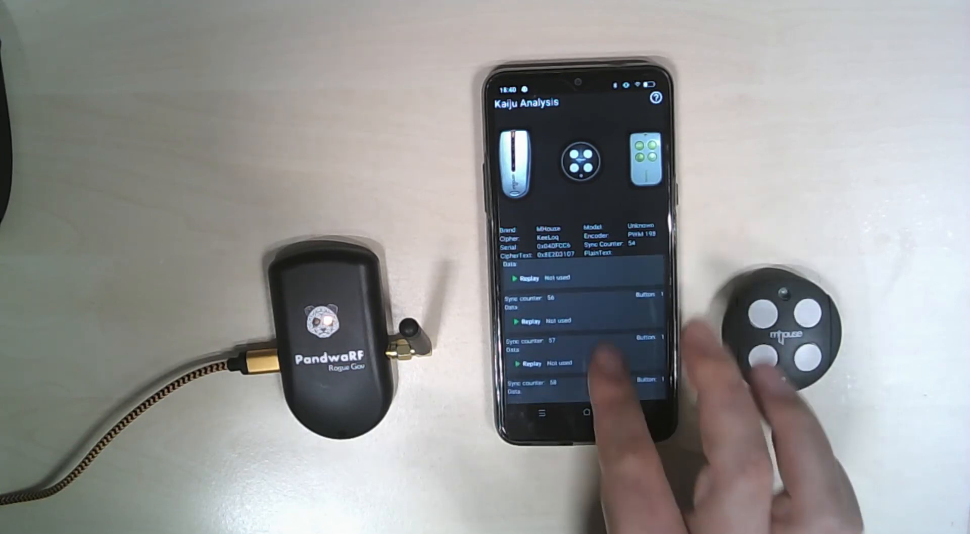
scroll("down", 3)
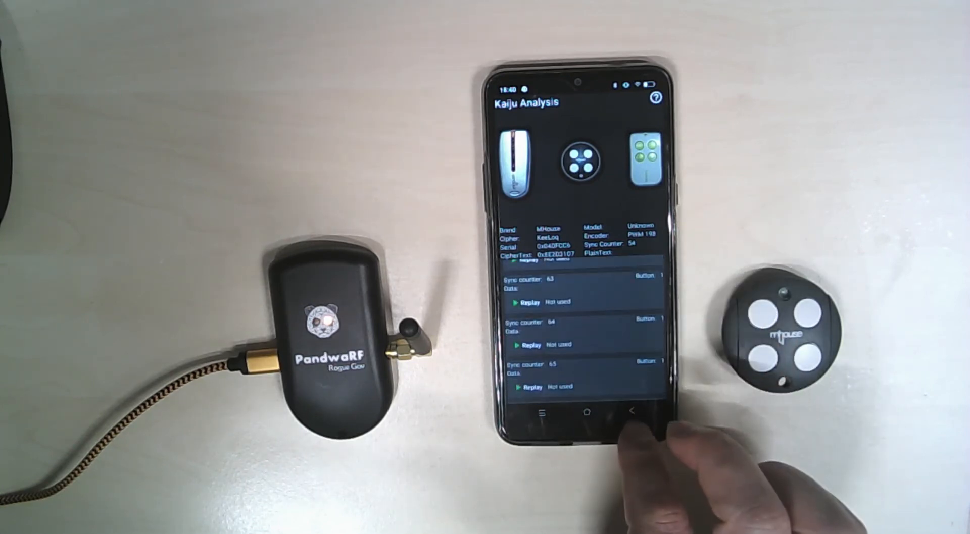
left_click(632, 410)
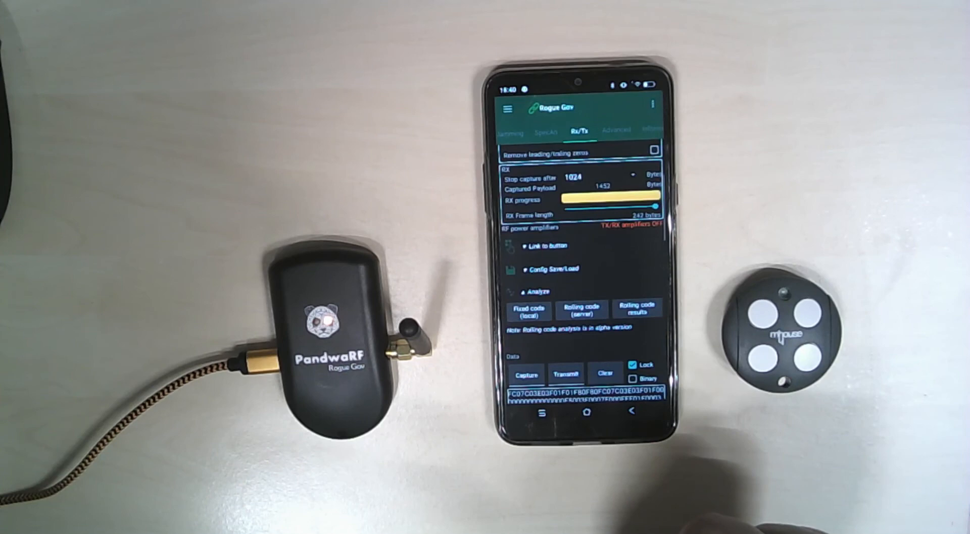